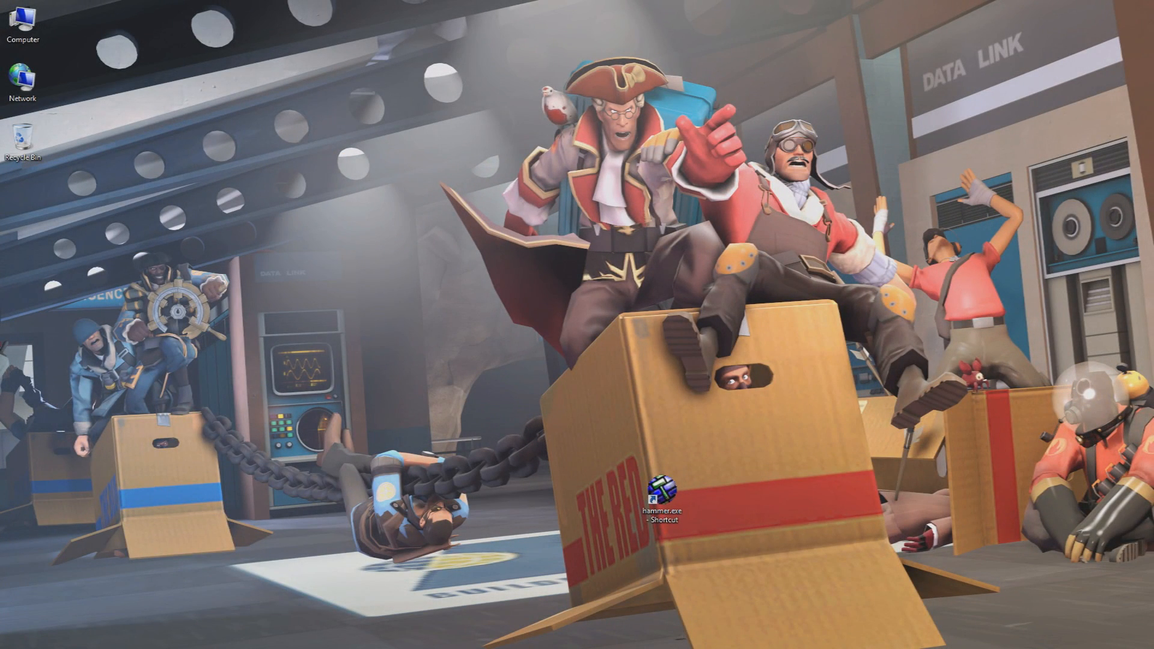
Step: Launch Hammer from the desktop shortcut with the koth_firstmap arena loaded
double_click(662, 490)
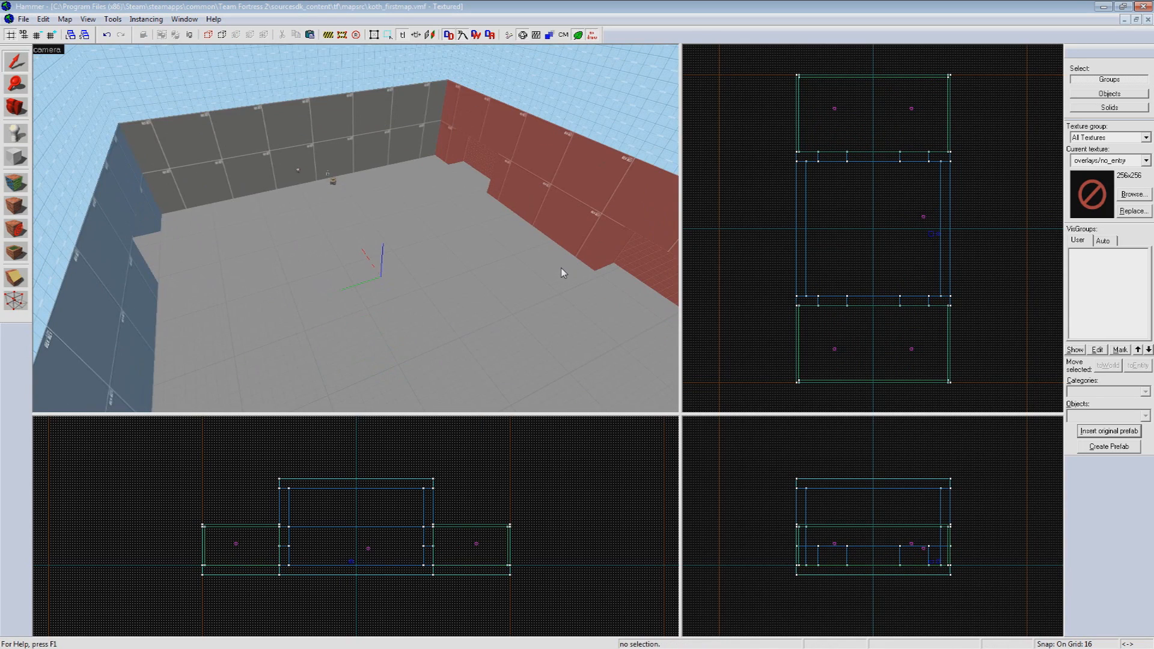
Step: Load aaaa_map_start_prefab.vmf from the File menu's recent files
left_click(23, 18)
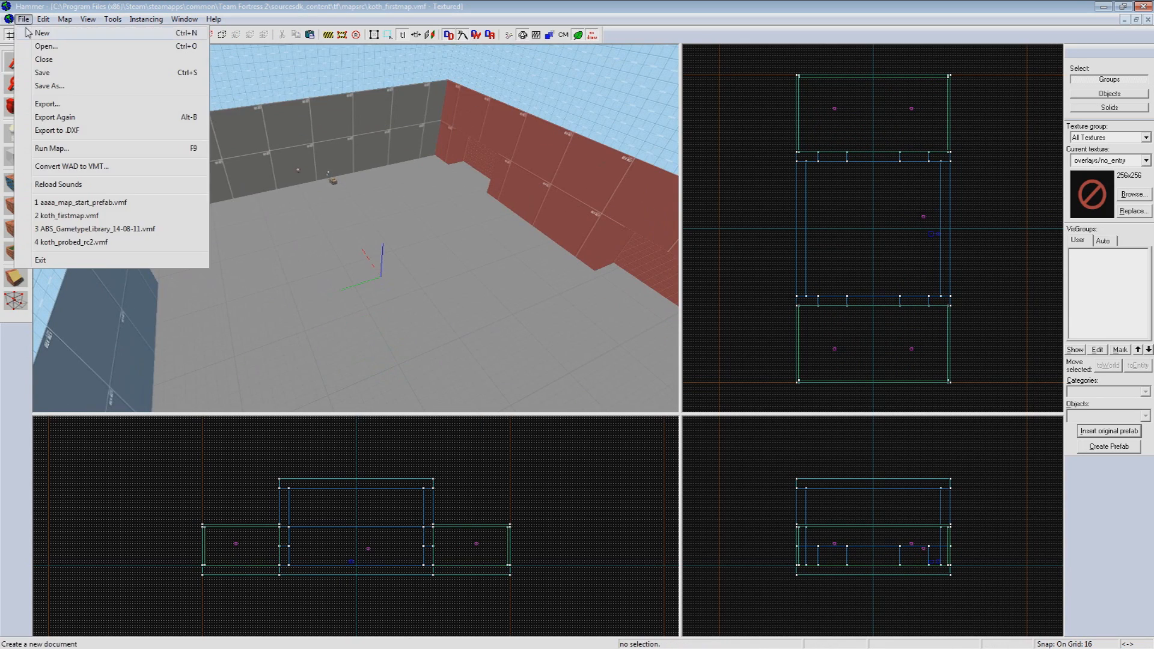
left_click(46, 46)
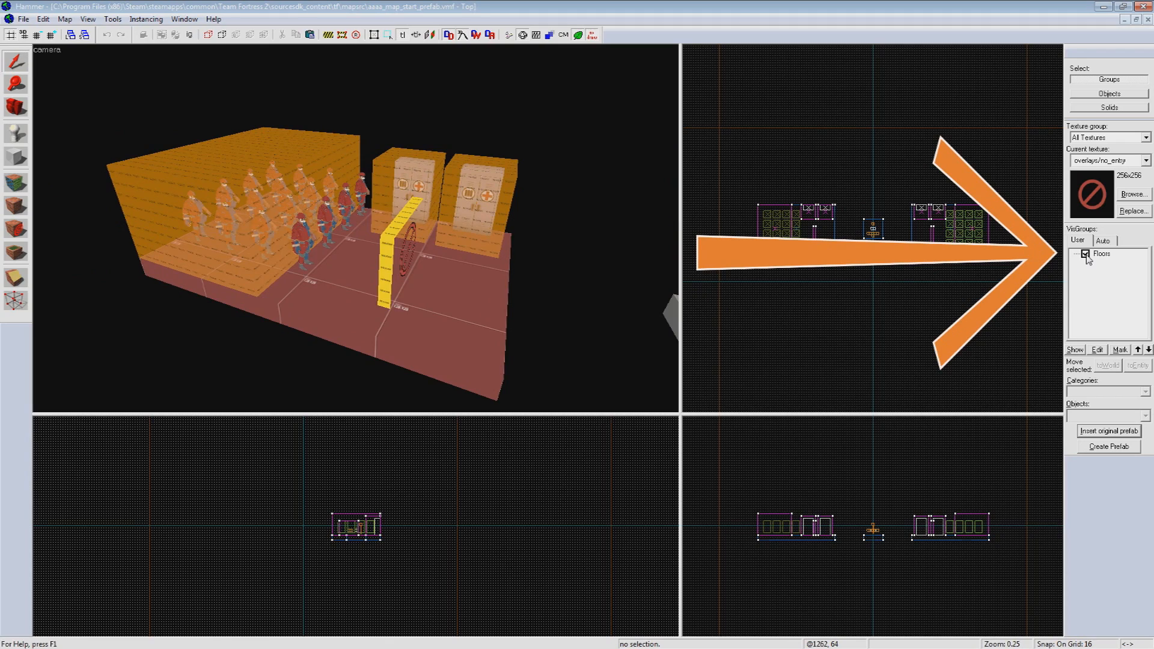
Step: Hide the Floors visgroup of the spawn rooms and toggle texture locking on
left_click(1085, 254)
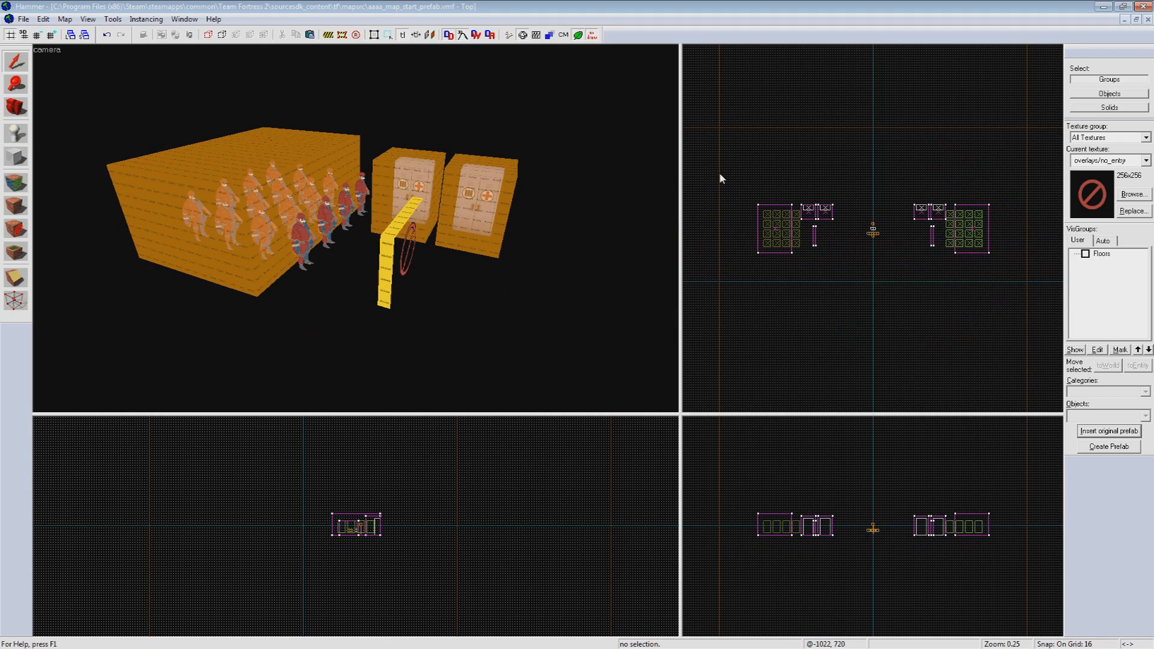
mouse_move(721, 182)
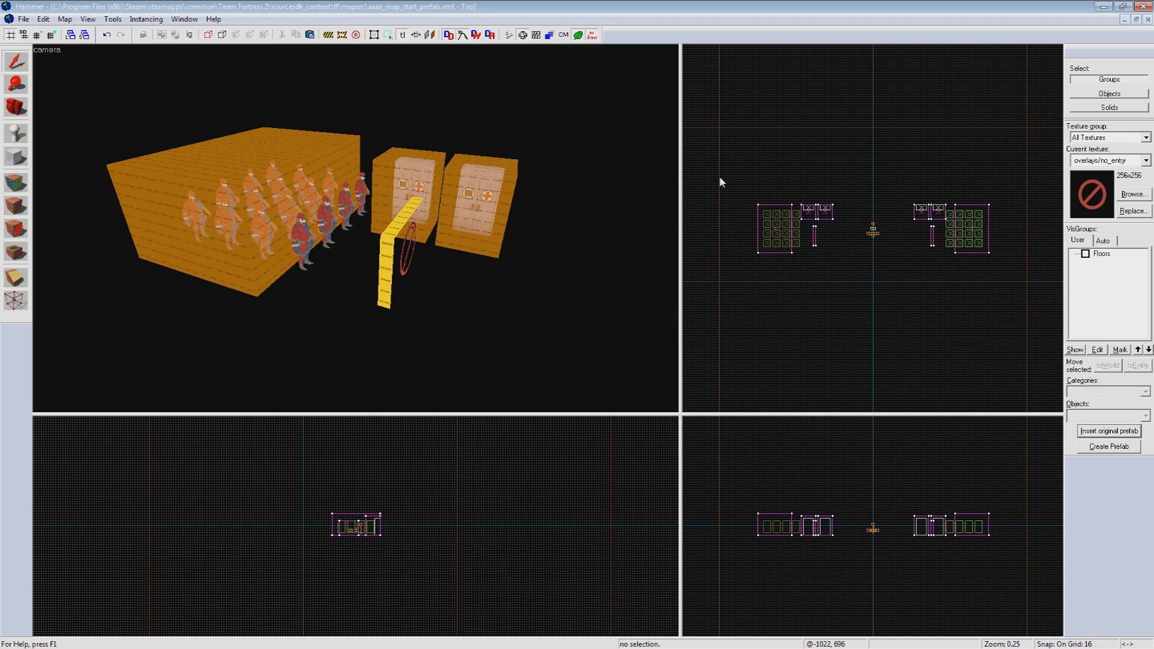
mouse_move(732, 184)
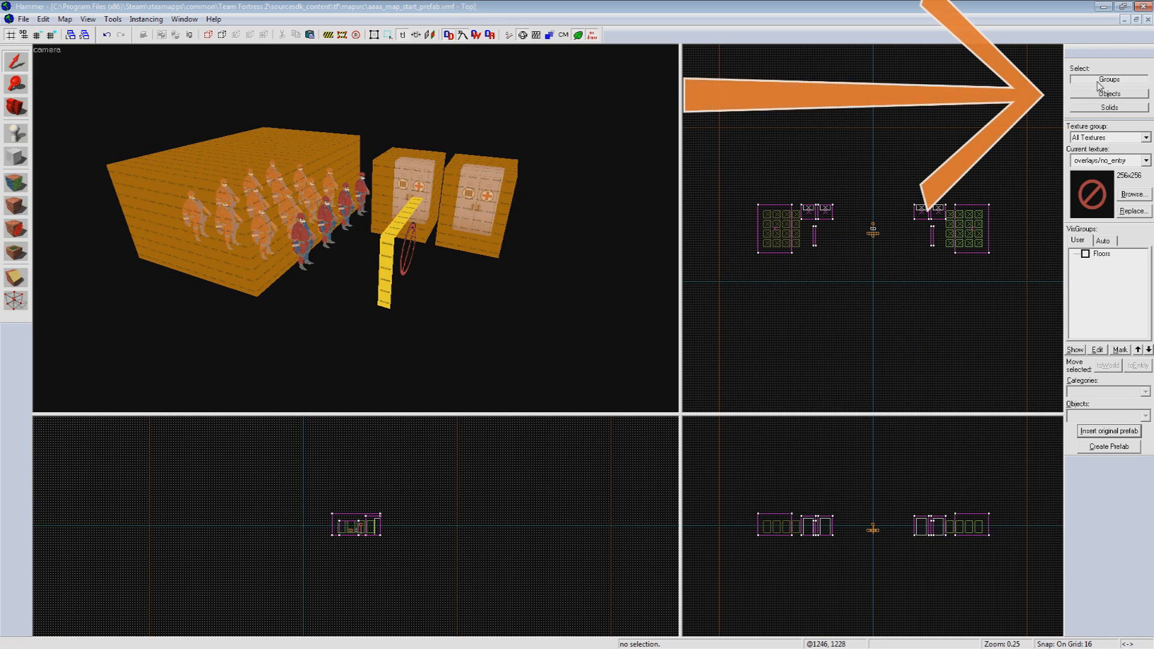
mouse_move(801, 175)
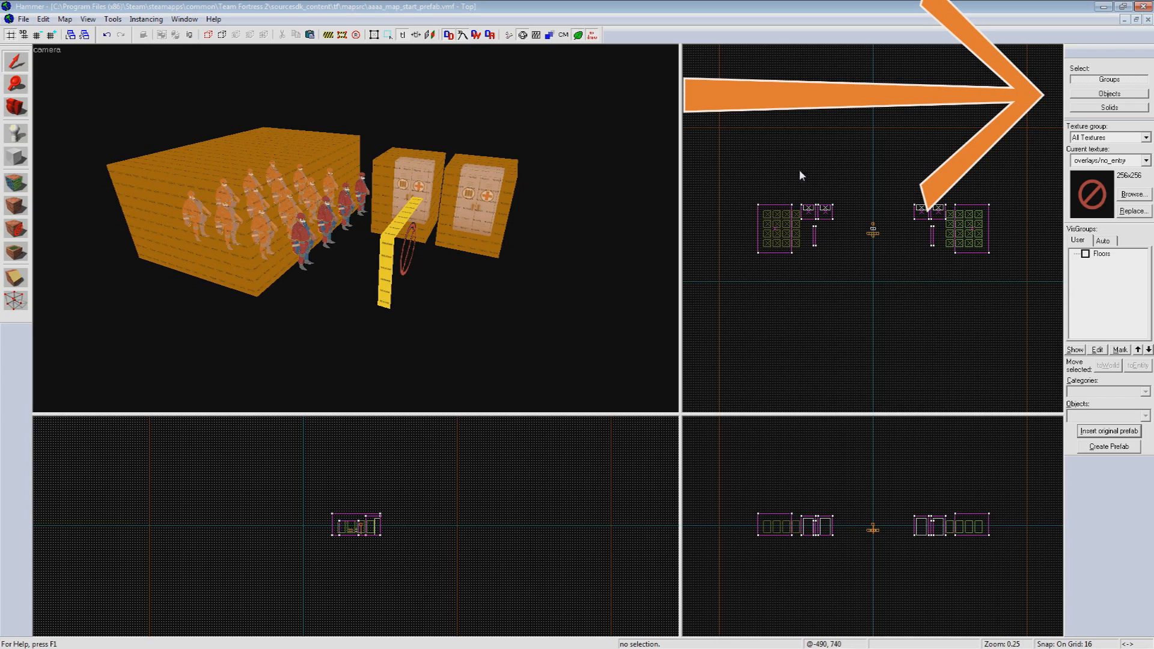
mouse_move(753, 185)
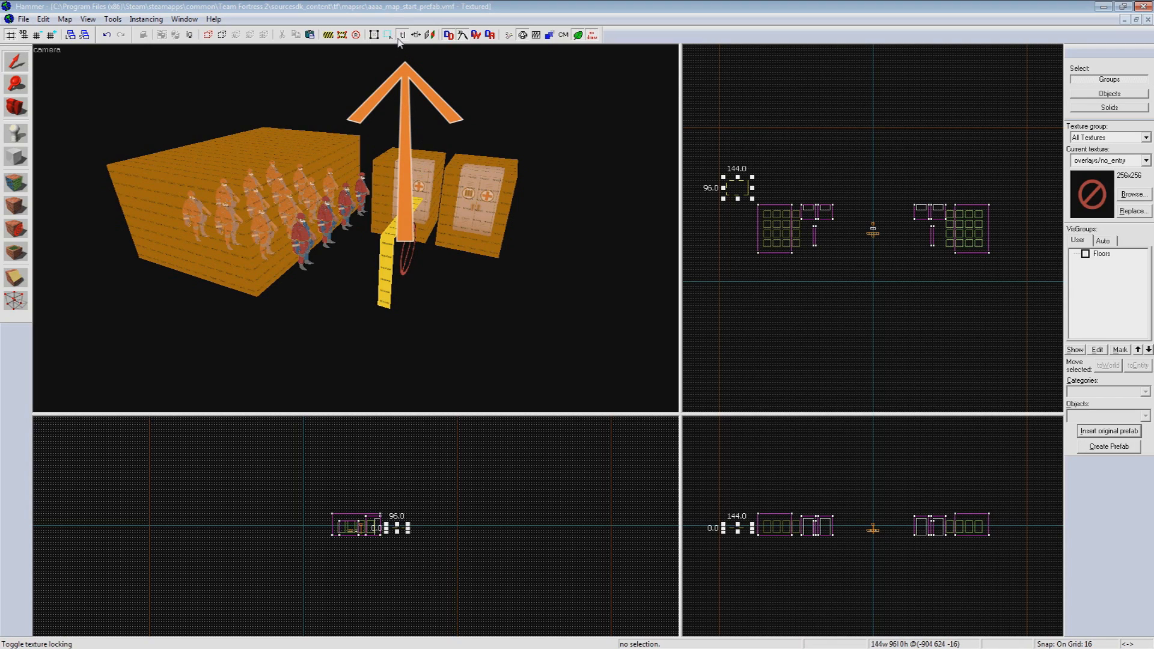
left_click(386, 35)
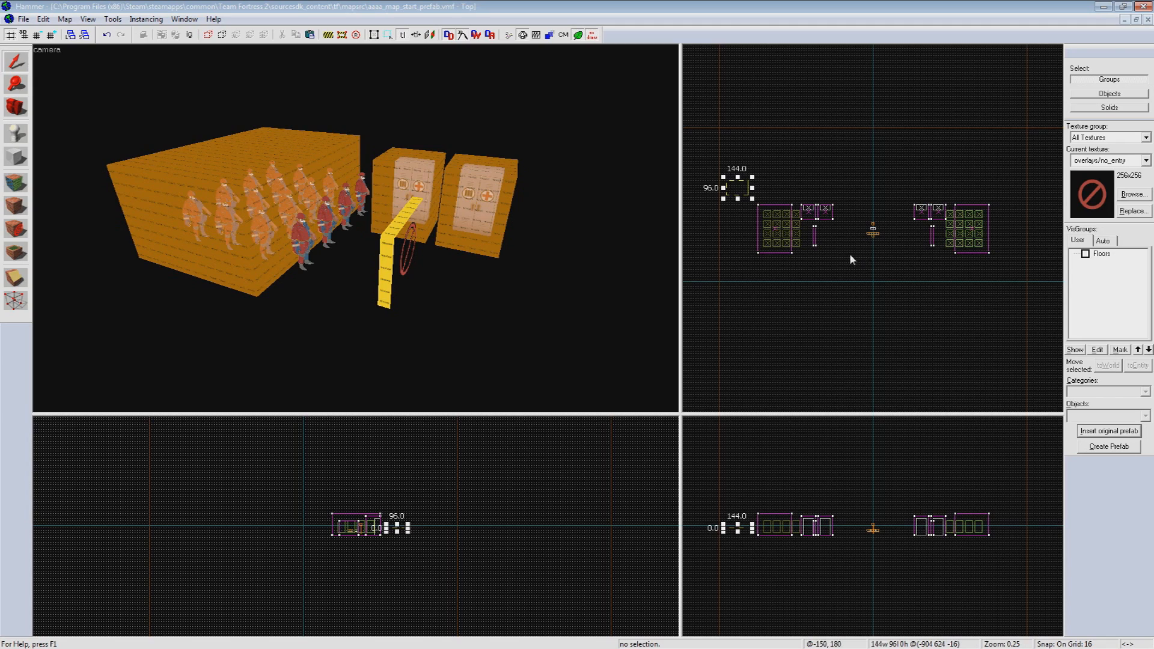
left_click(15, 83)
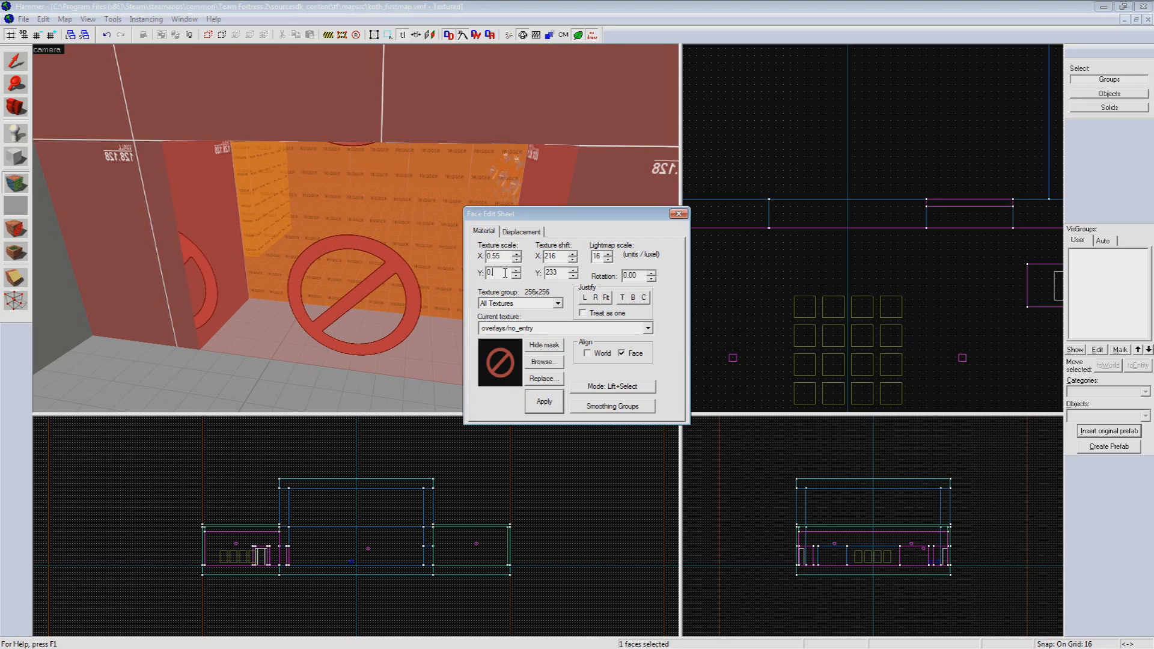
Step: Apply a 0.55 by 0.55 no-entry texture scale to the door face and return to object selection
left_click(542, 402)
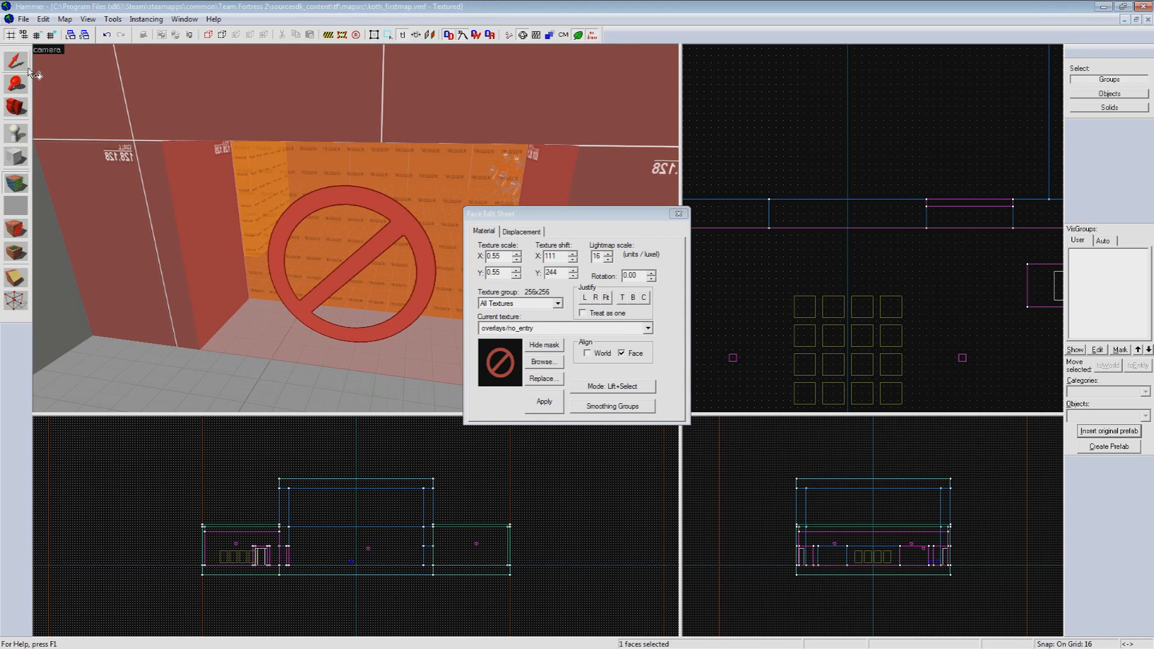
left_click(676, 215)
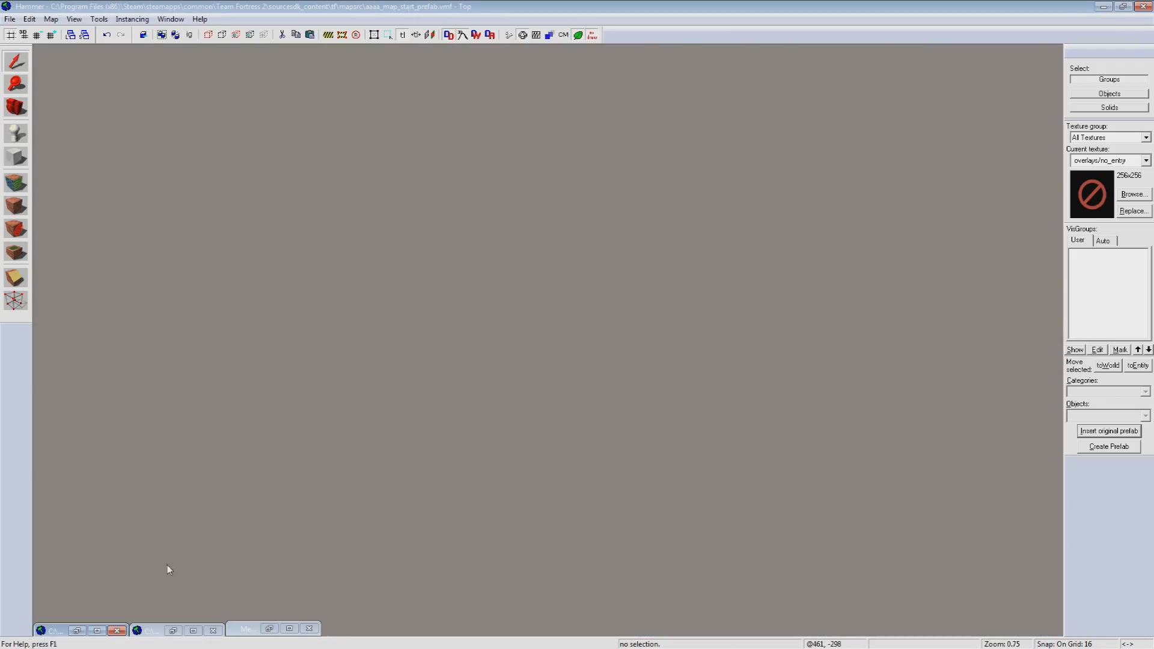
Step: Restore koth_firstmap and give the blue-side door face a 0.5 by 0.45 no-entry scale
left_click(175, 630)
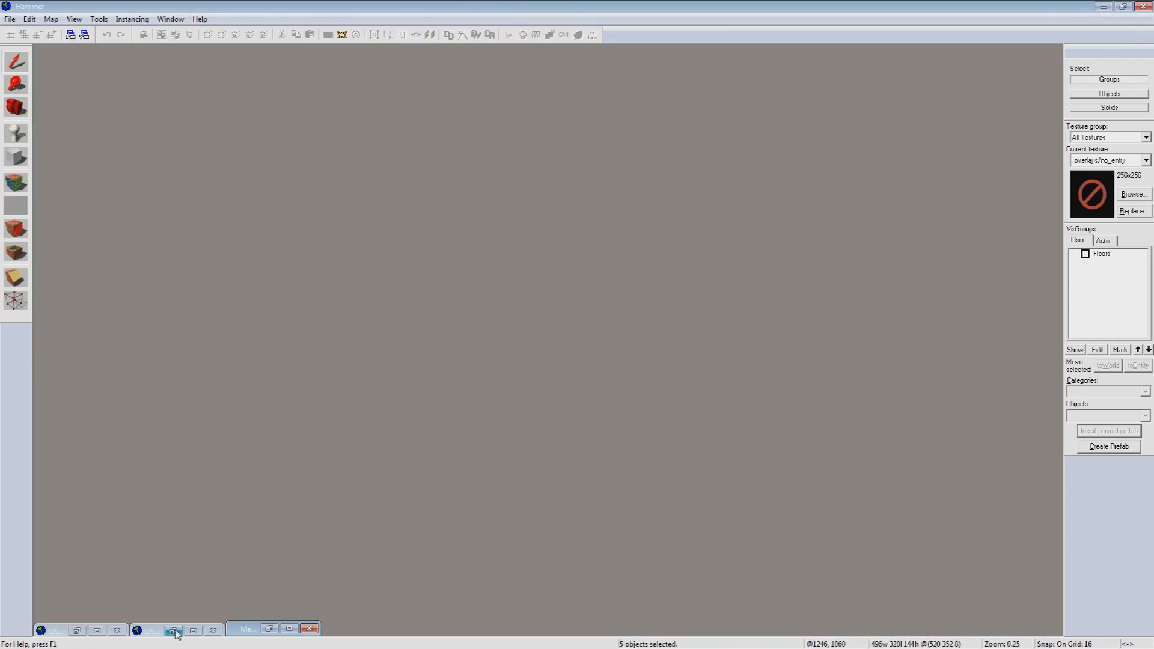
left_click(175, 632)
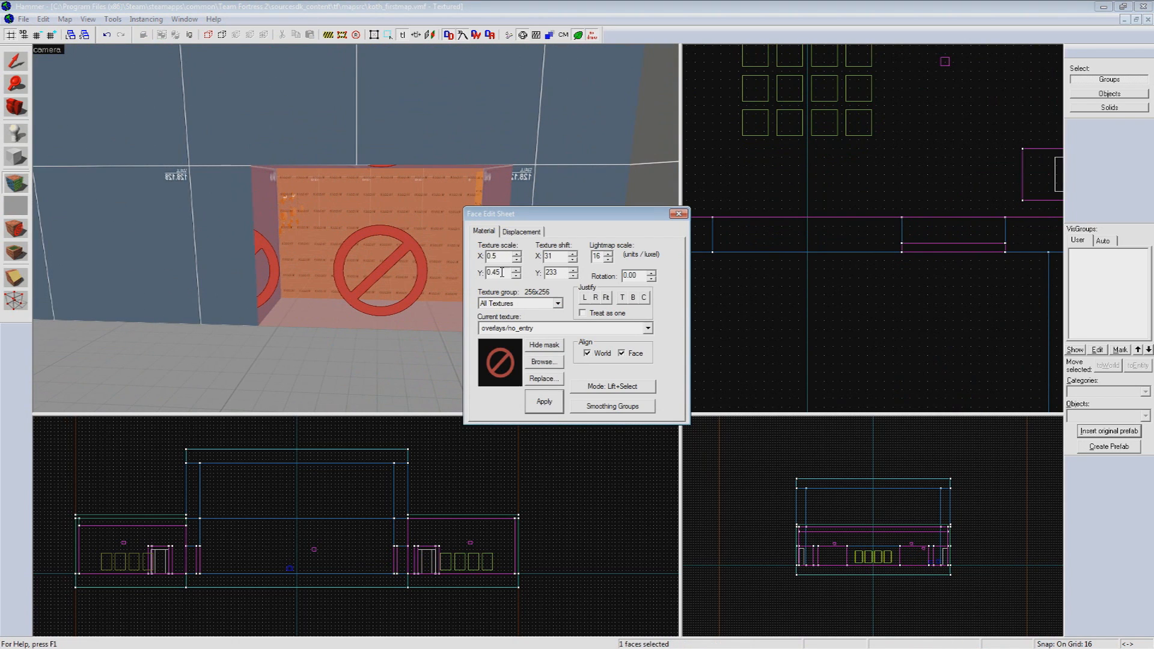
left_click(676, 214)
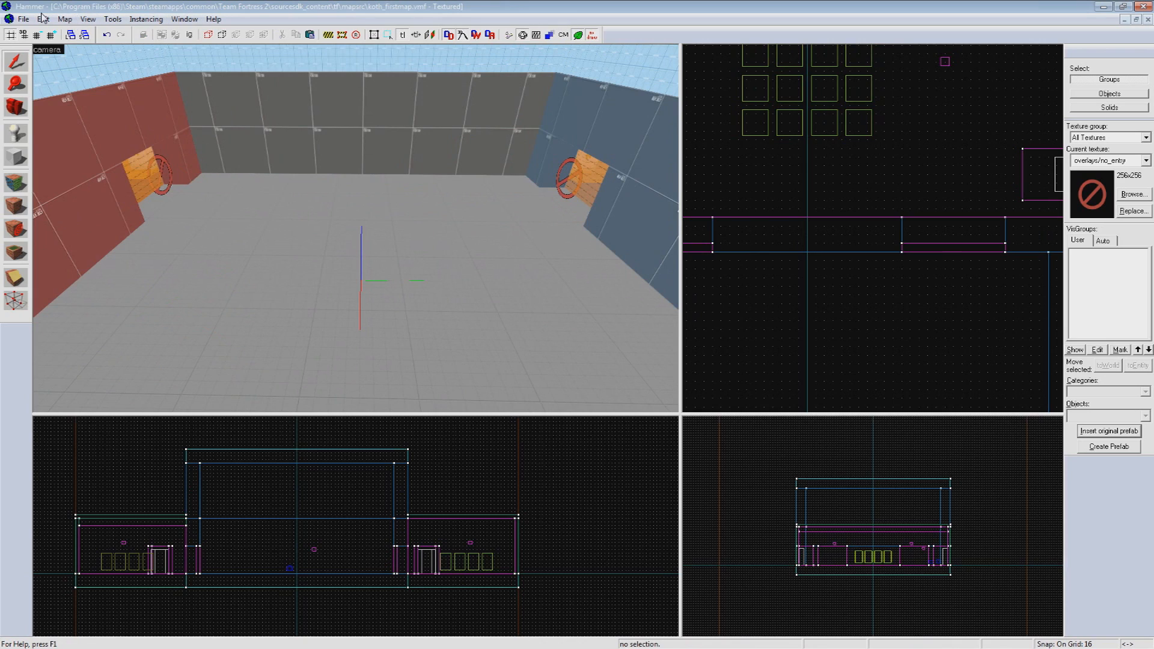
Step: Load ABS_GametypeLibrary_14-08-11.vmf from sourcesdk_content\tf\mapsrc
left_click(24, 18)
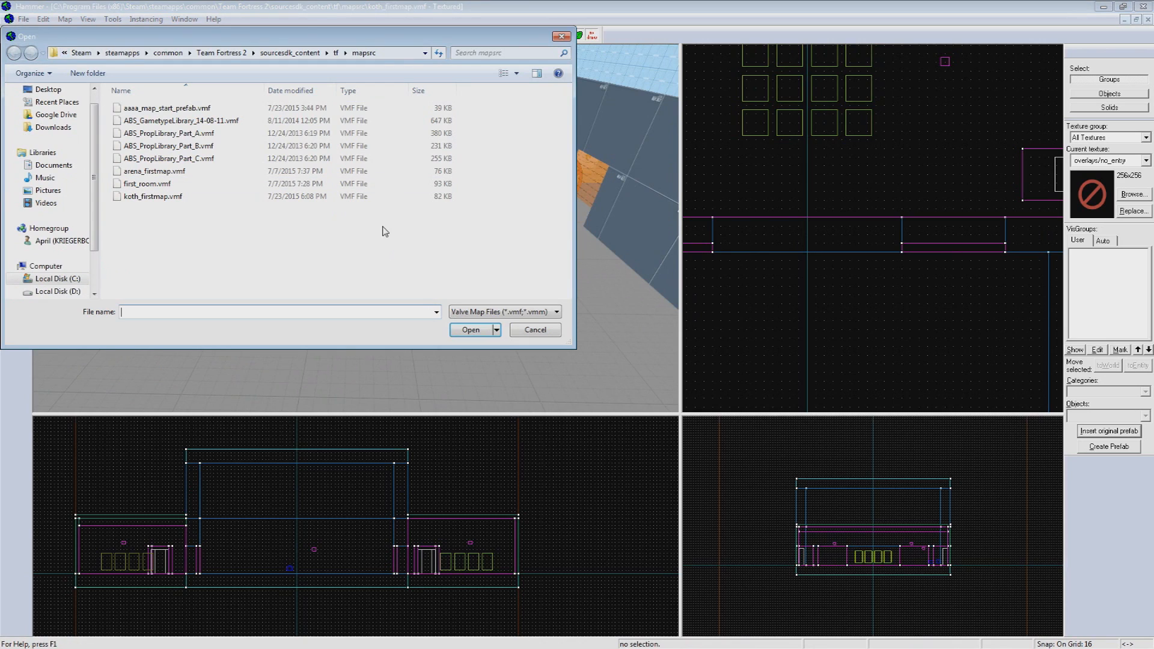
left_click(179, 120)
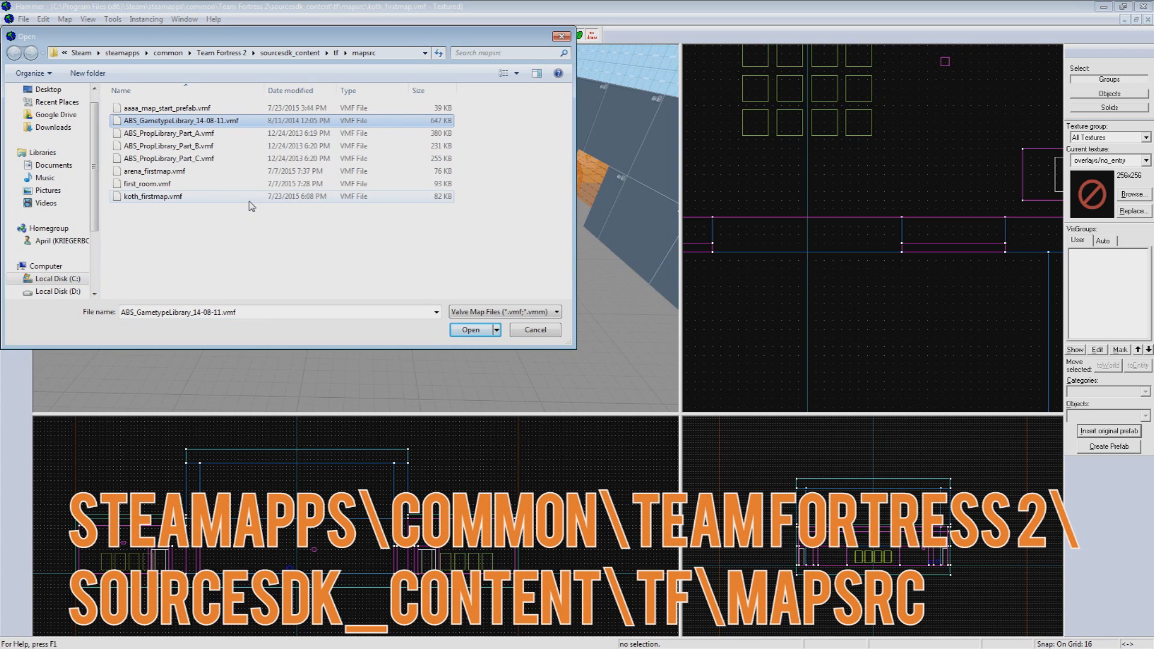
left_click(470, 329)
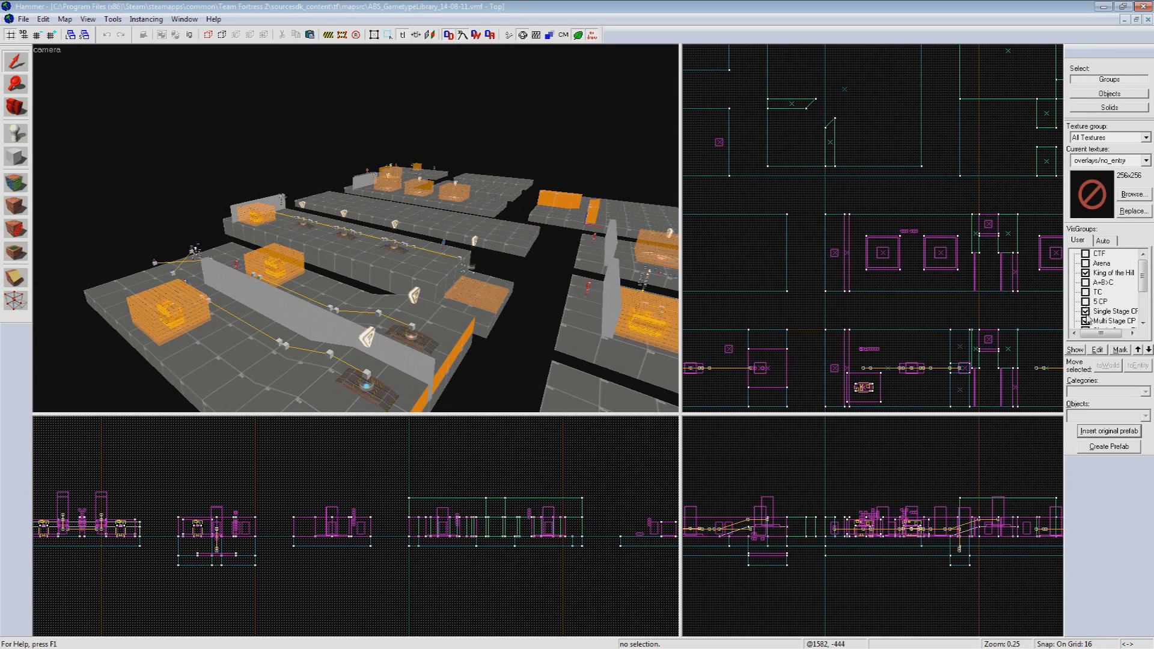
Step: Scroll the visgroups list toward the King of the Hill entry
scroll("down", 3)
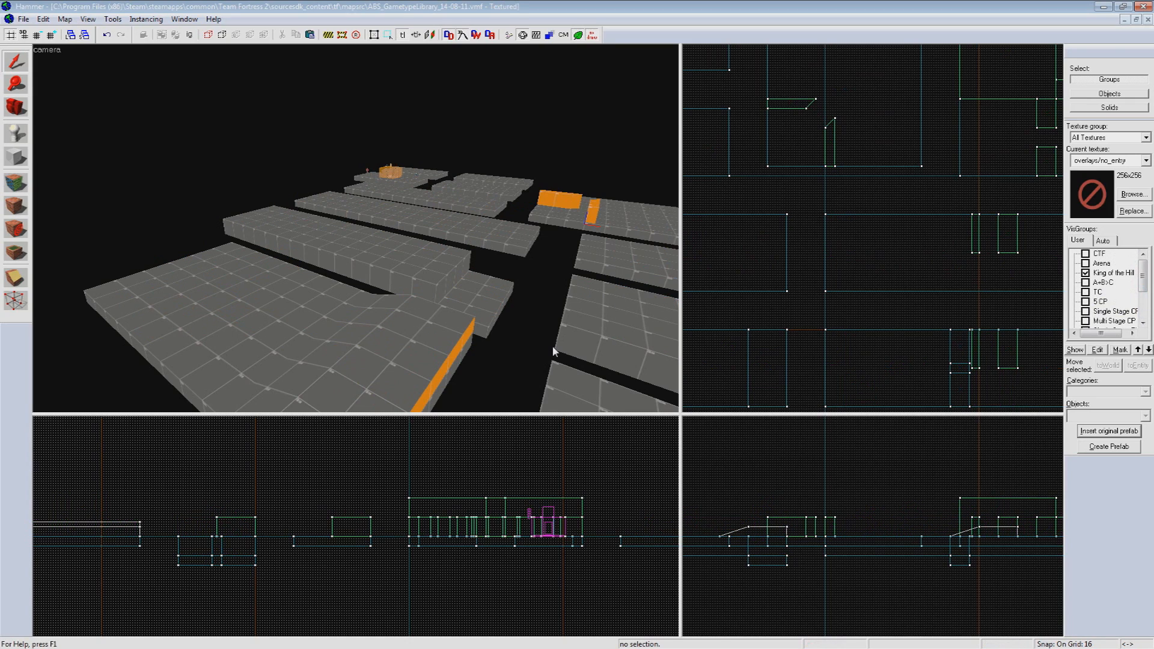
mouse_move(507, 356)
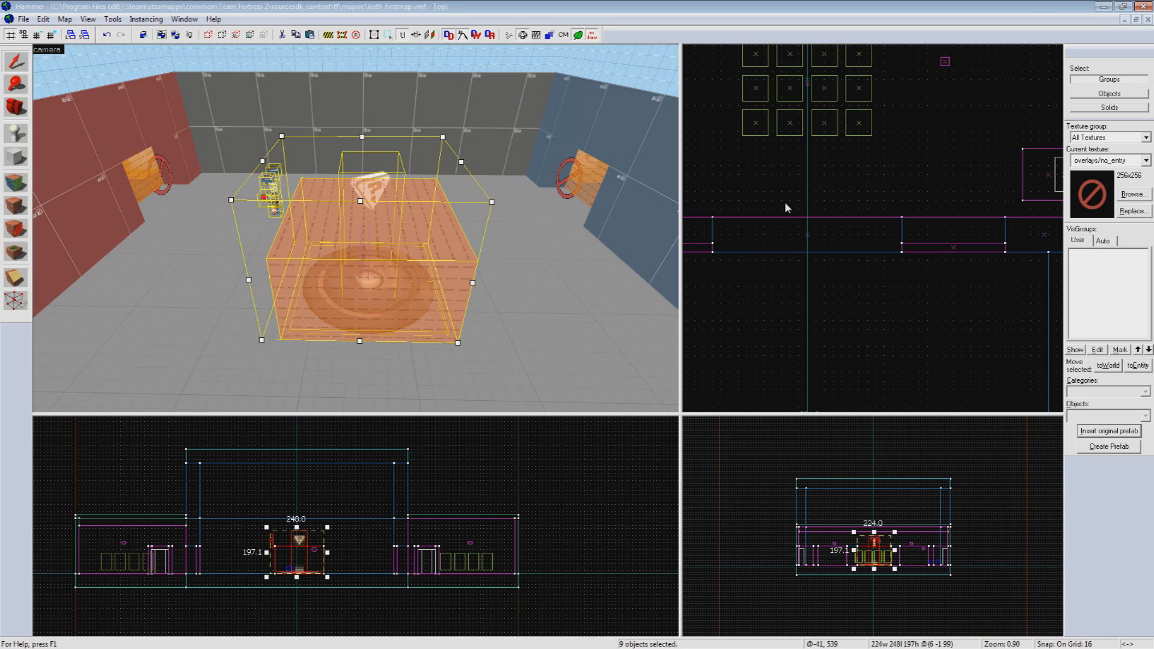
scroll("up", 3)
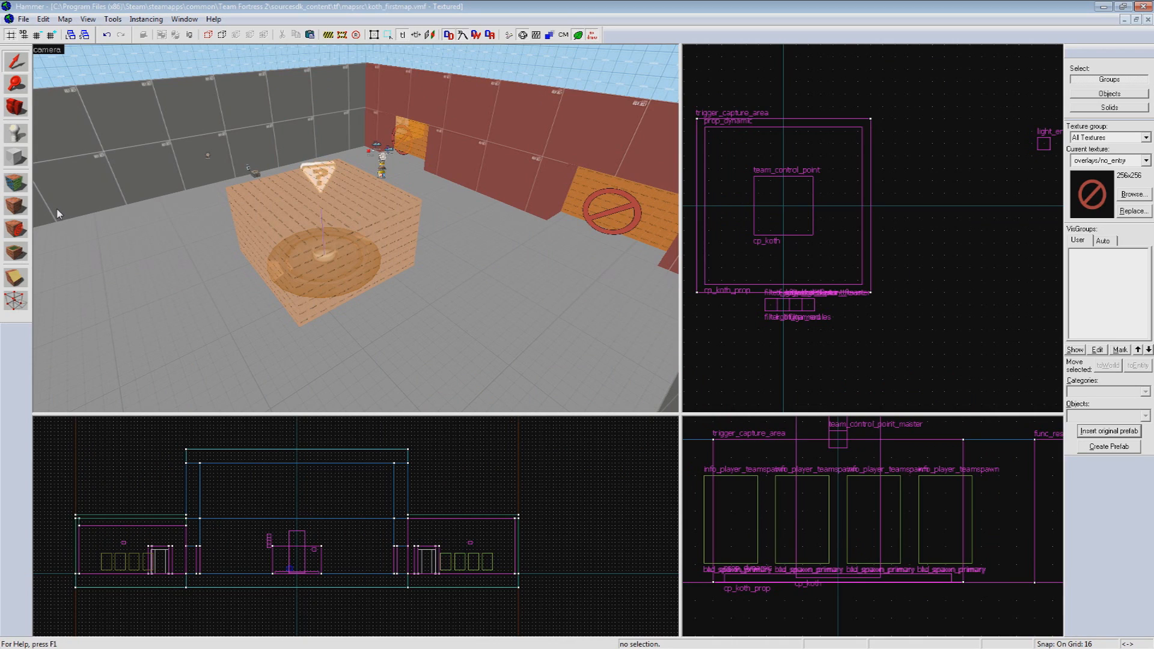
Step: Browse the prefab Categories dropdown and choose ABS TF2 - Doors
left_click(16, 133)
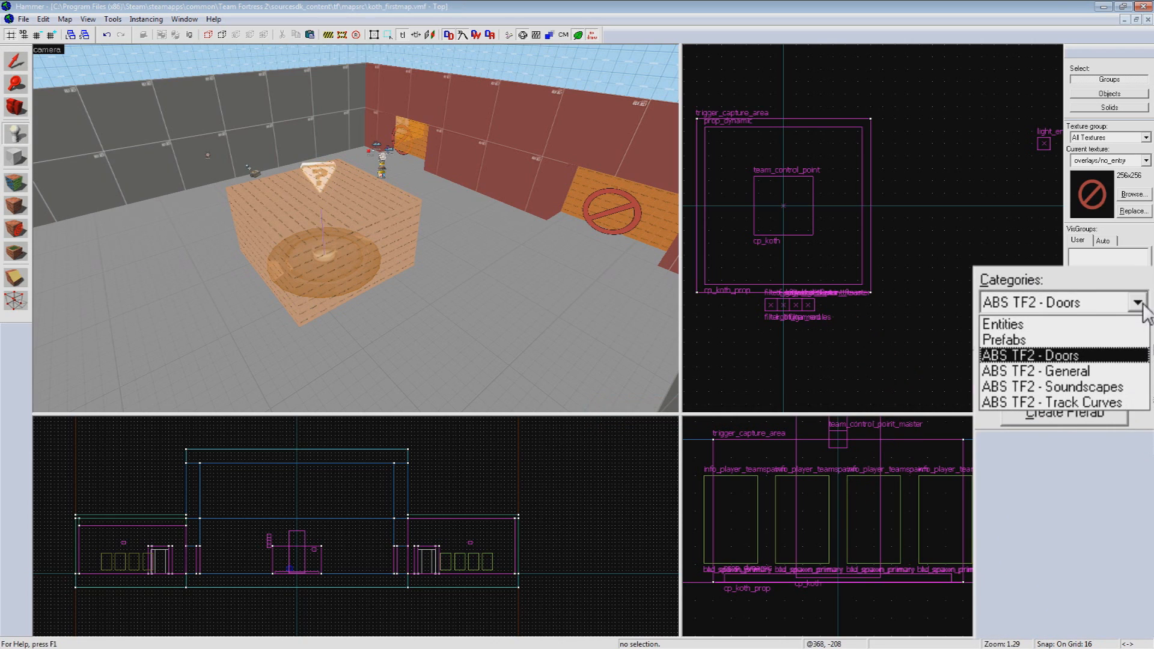
mouse_move(1097, 365)
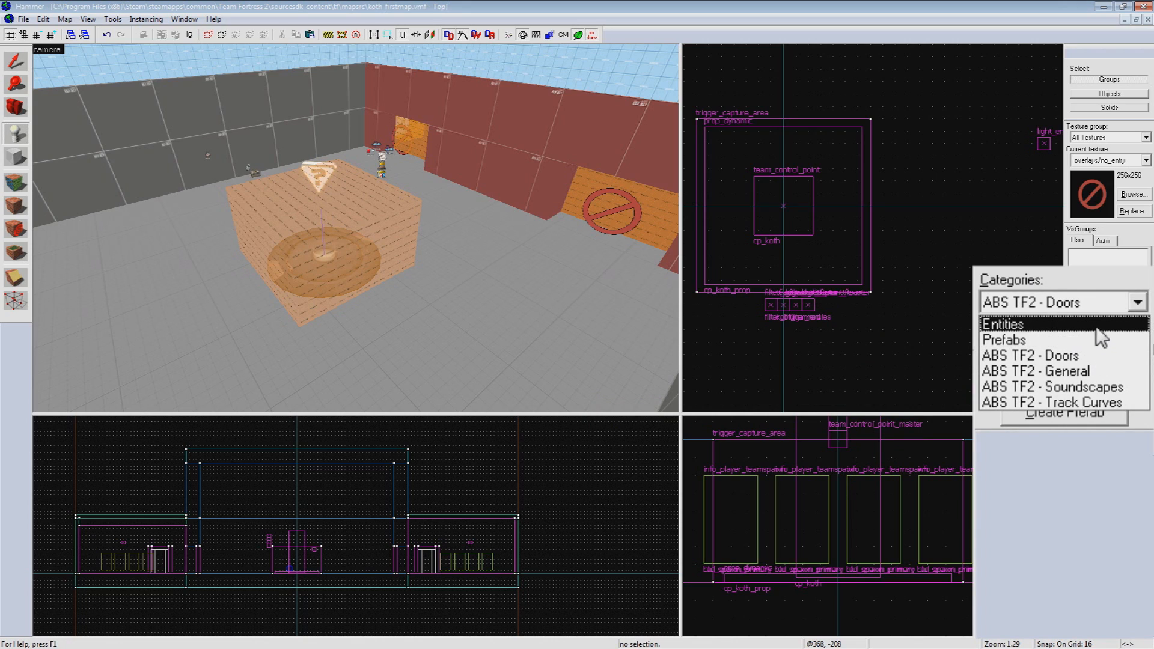
left_click(1029, 355)
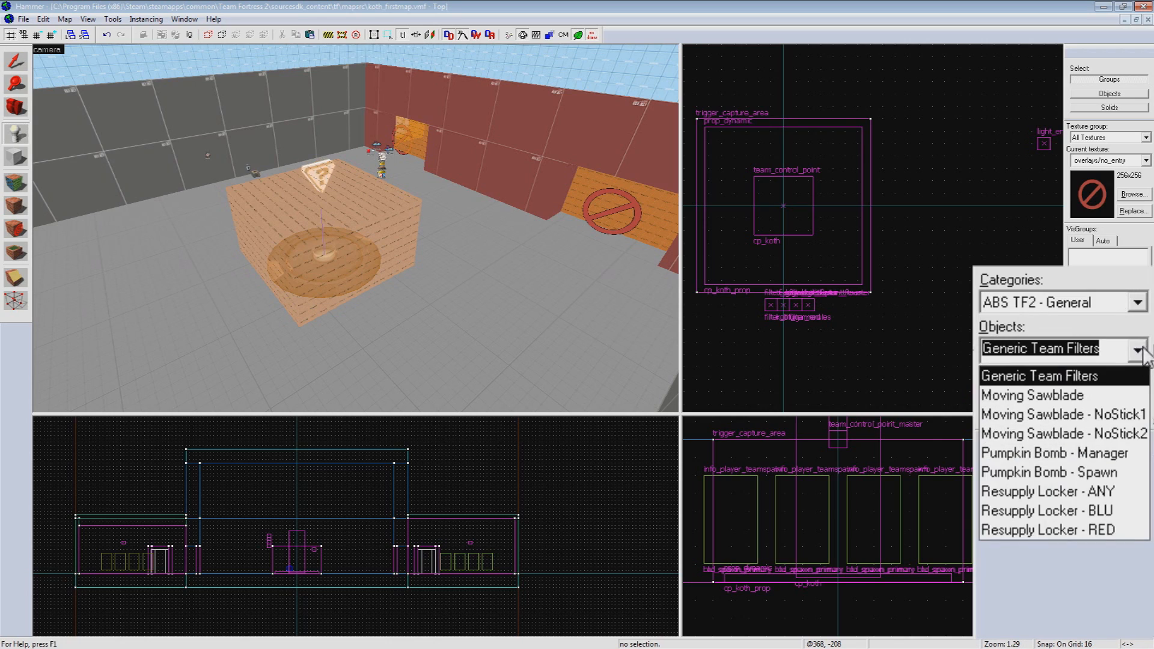
mouse_move(1053, 510)
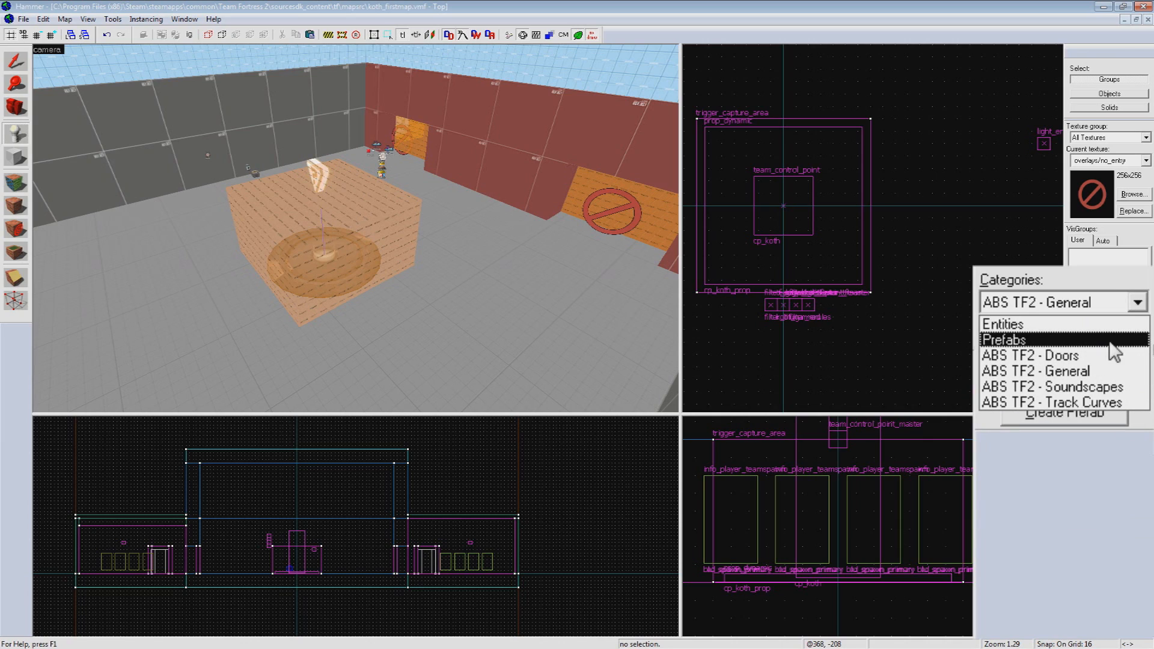
left_click(1031, 355)
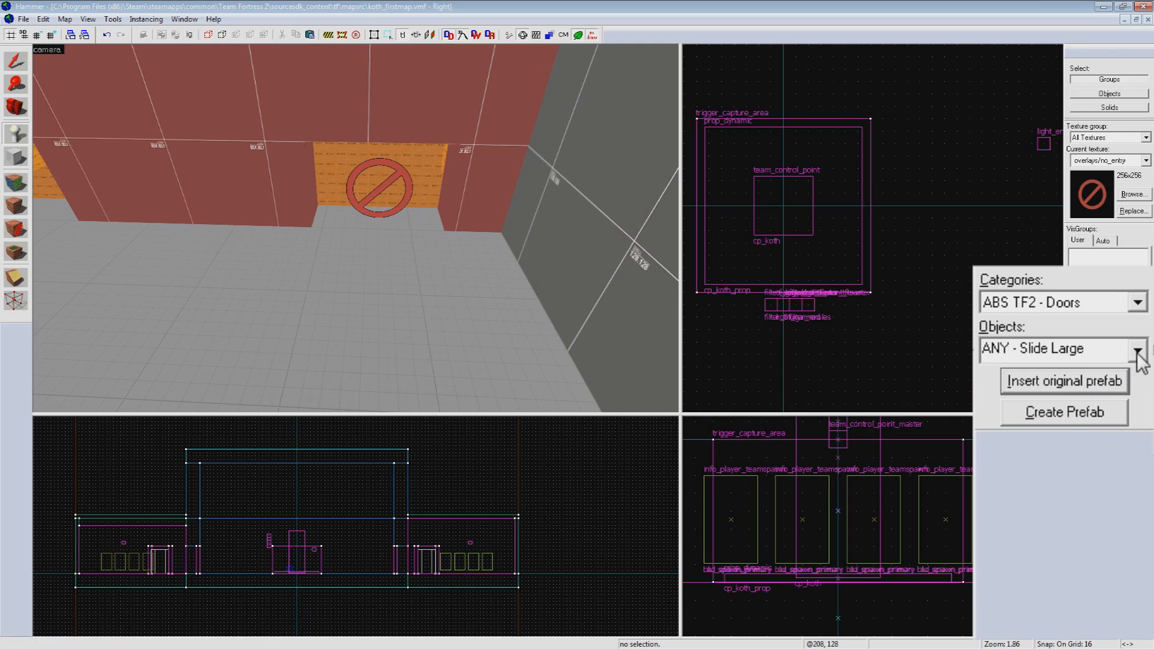
Step: Insert a RED - Slide Large door at one spawn and pick a sliding door for the second
left_click(1138, 350)
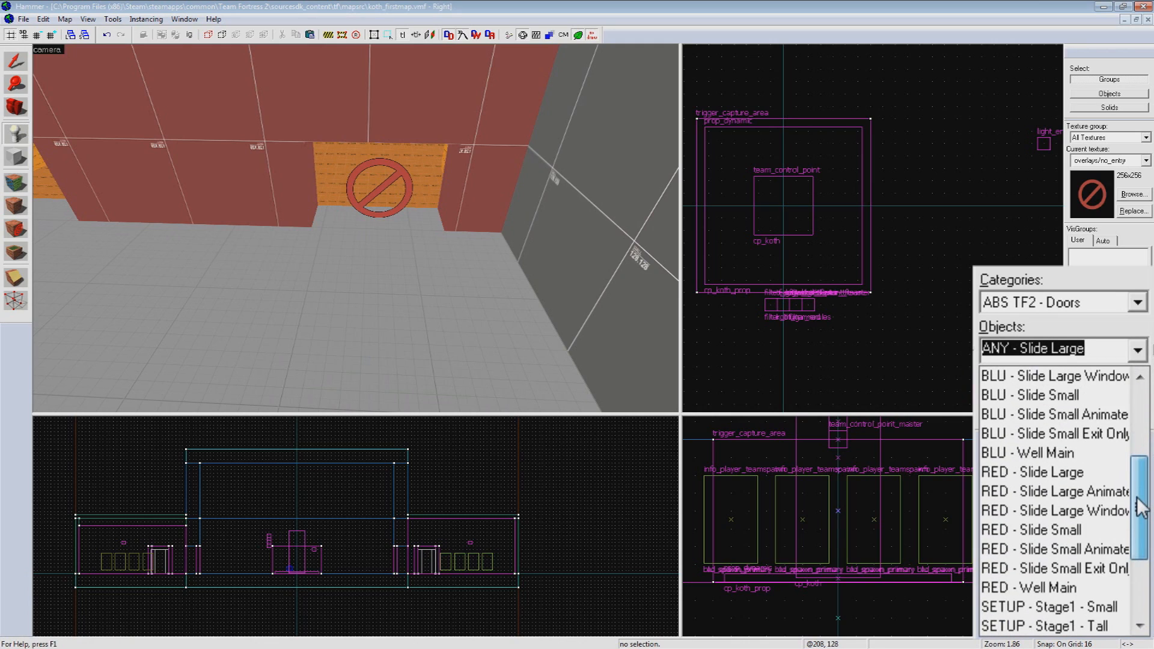
left_click(1037, 472)
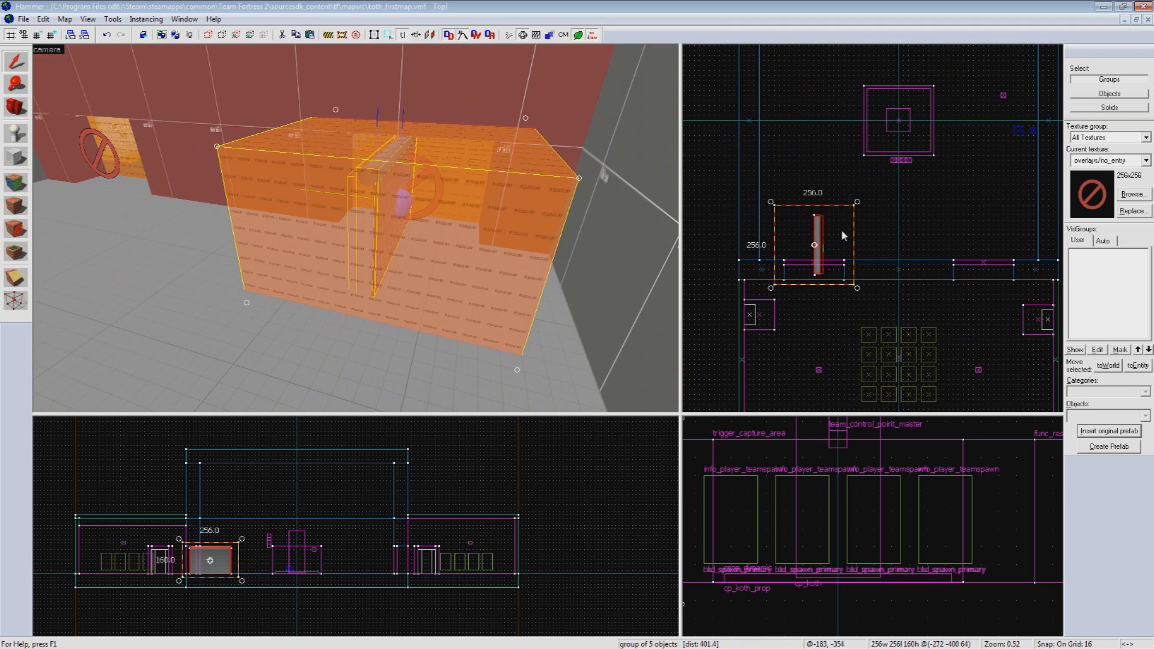
mouse_move(858, 206)
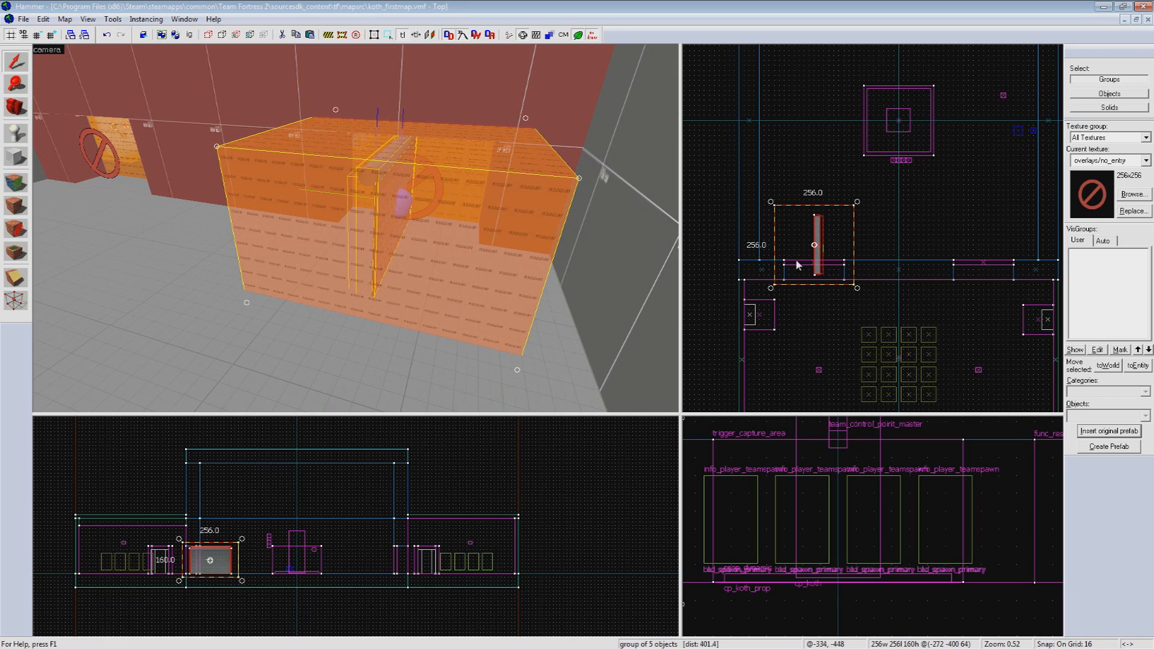
scroll("up", 3)
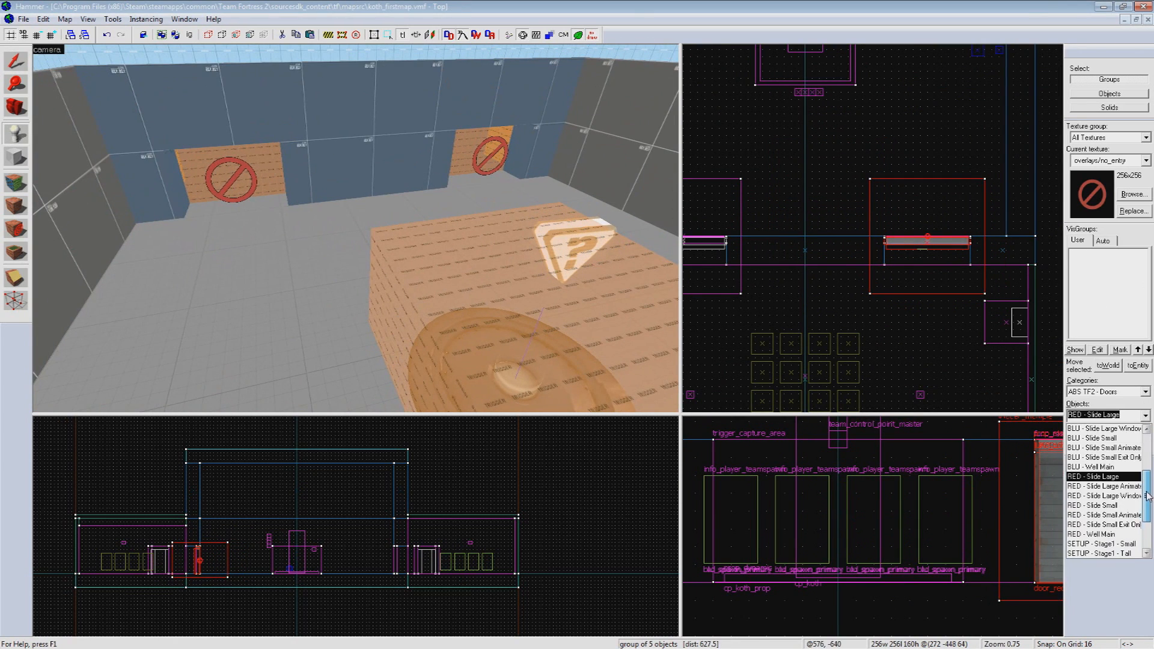
left_click(1097, 476)
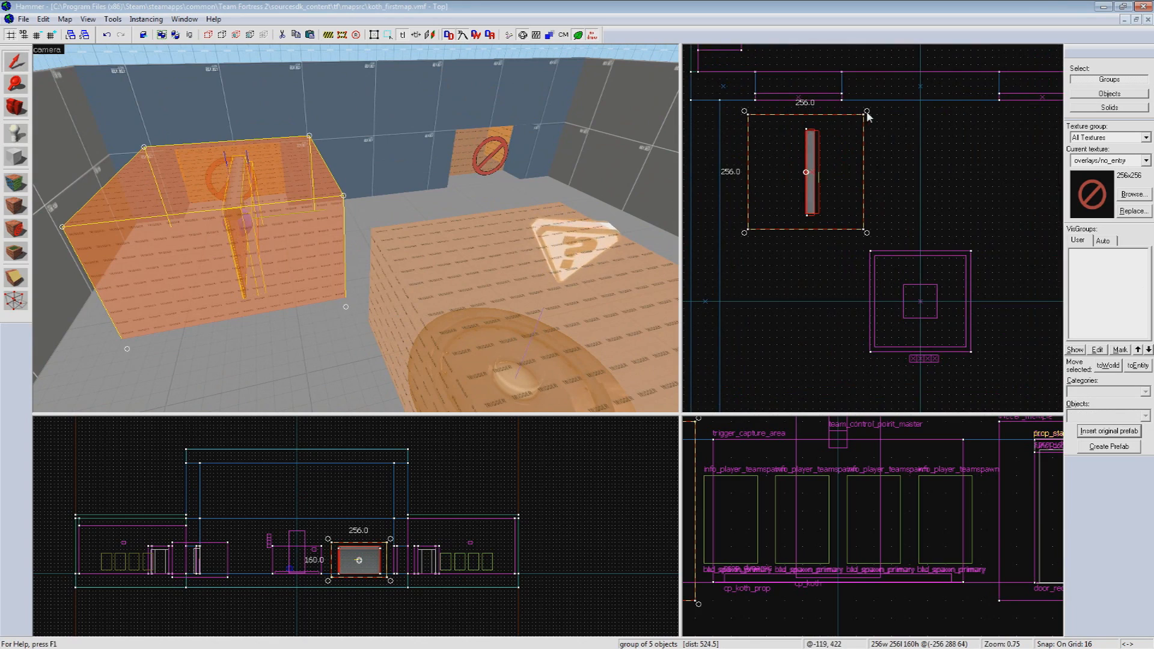